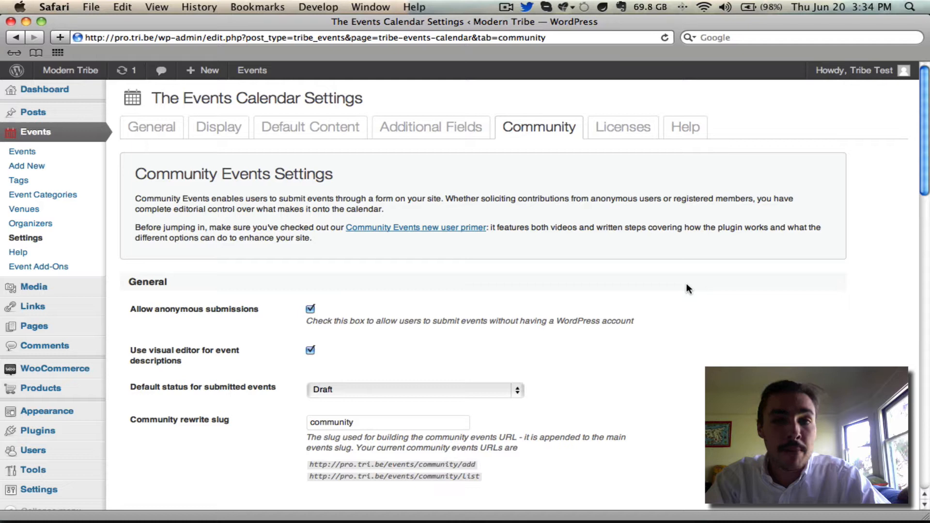
{"action": "mouse_move", "coordinate": [541, 267]}
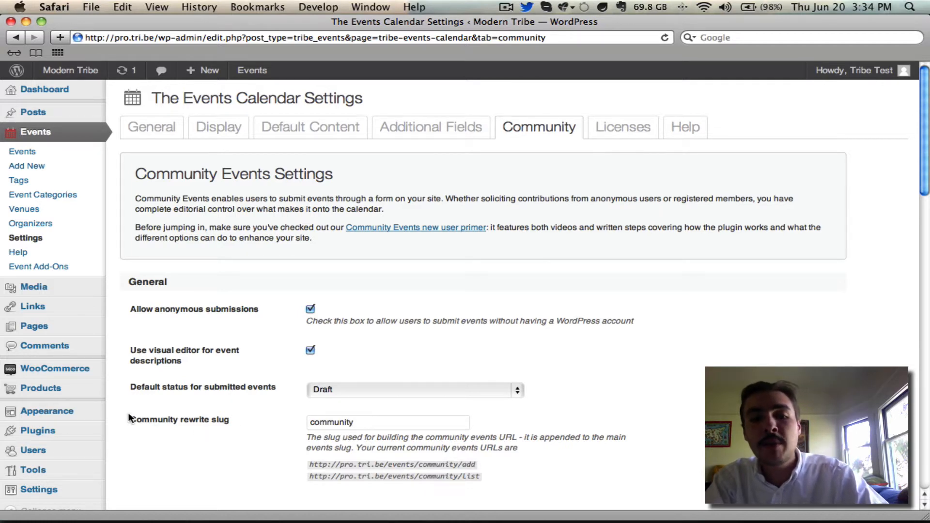
{"action": "mouse_move", "coordinate": [250, 420]}
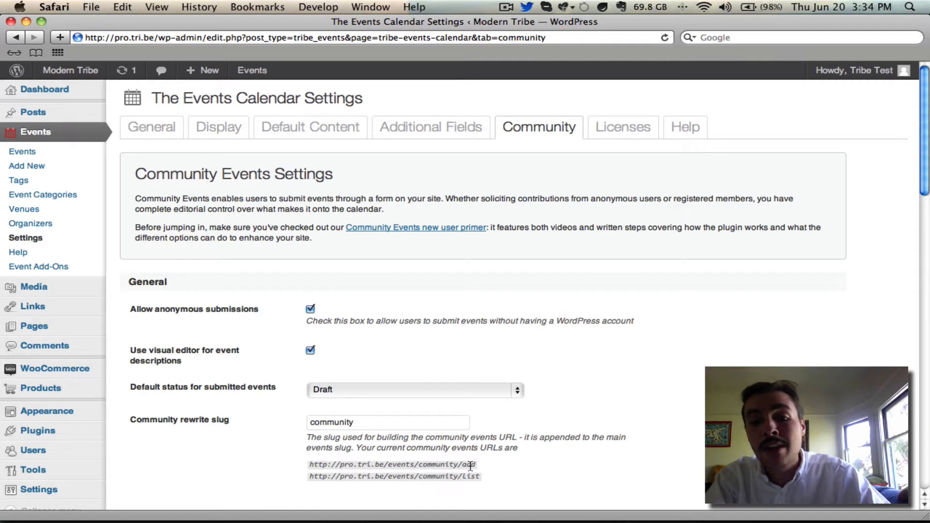
{"action": "mouse_move", "coordinate": [414, 482]}
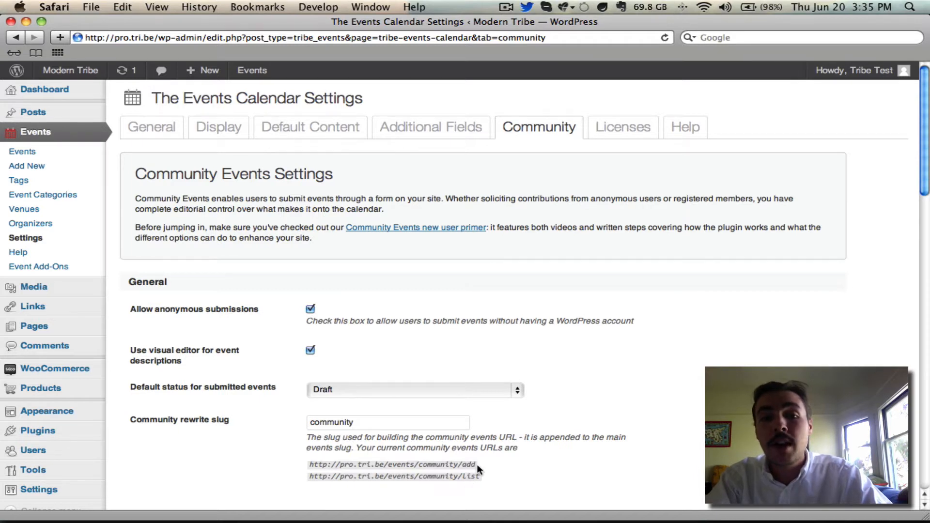
- Launch Community: Submit Event from the admin bar and review the form down to its Submit button
{"action": "left_click", "coordinate": [251, 70]}
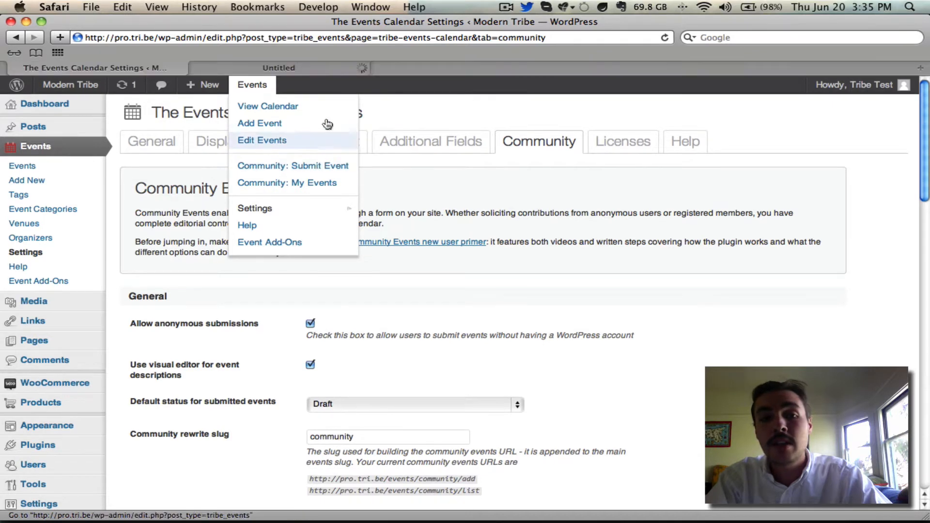
{"action": "left_click", "coordinate": [292, 165]}
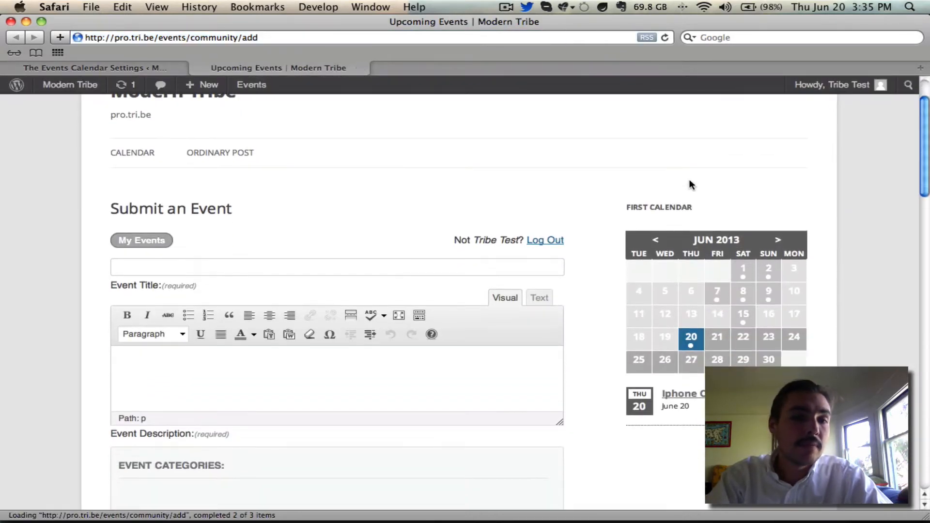
{"action": "scroll", "scroll_direction": "down", "scroll_amount": 3}
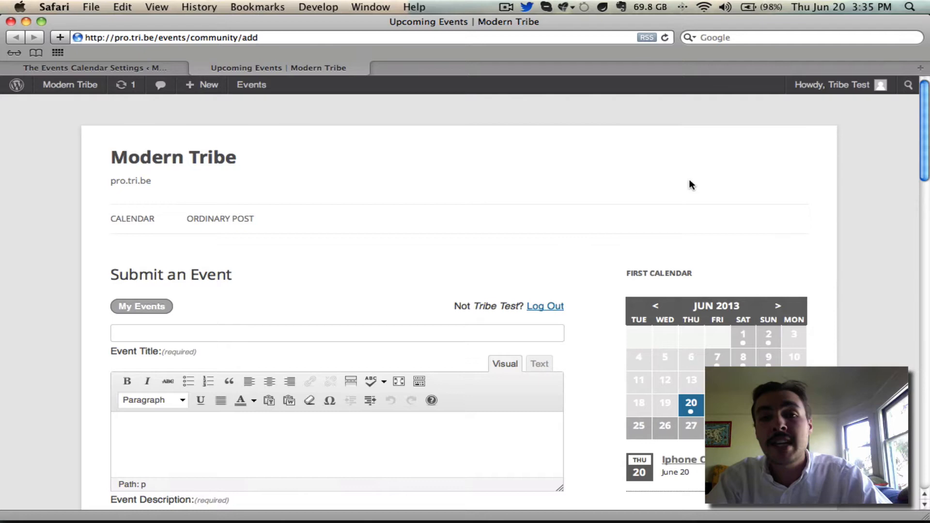
{"action": "scroll", "scroll_direction": "down", "scroll_amount": 3}
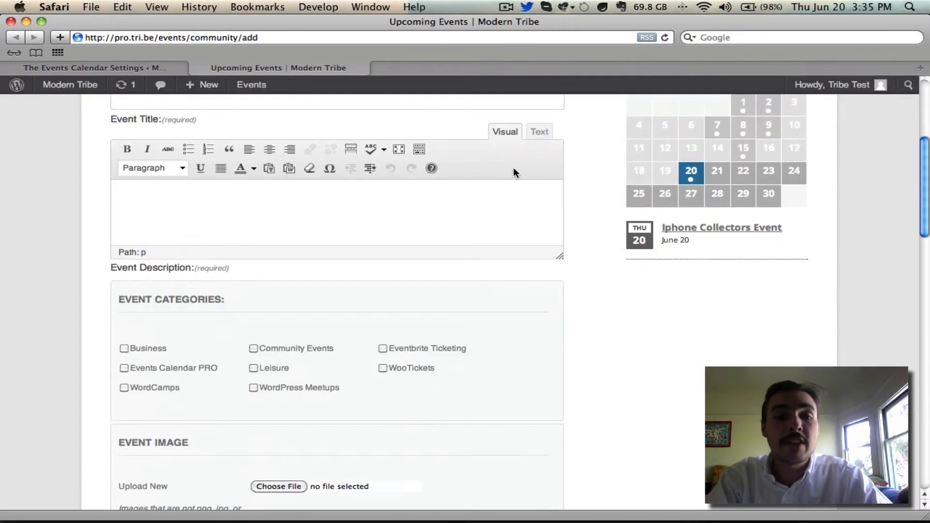
{"action": "scroll", "scroll_direction": "down", "scroll_amount": 3}
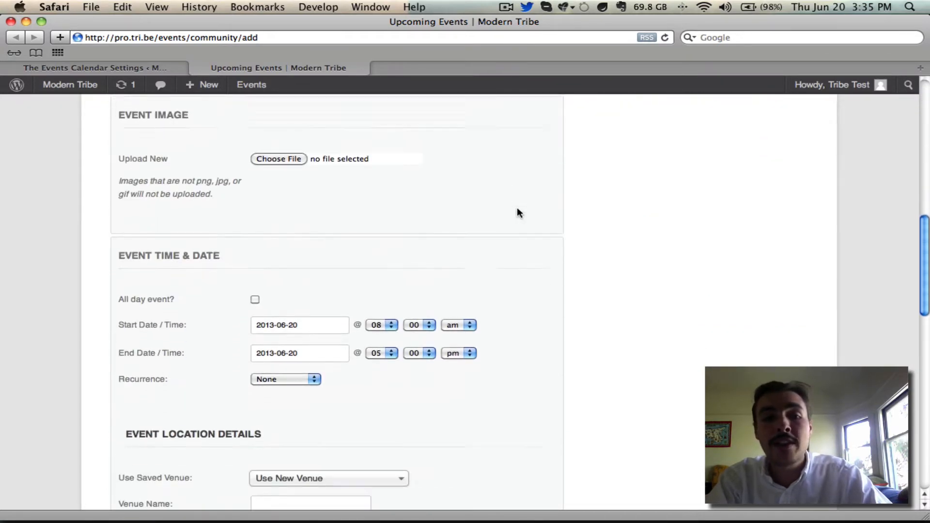
{"action": "scroll", "scroll_direction": "down", "scroll_amount": 3}
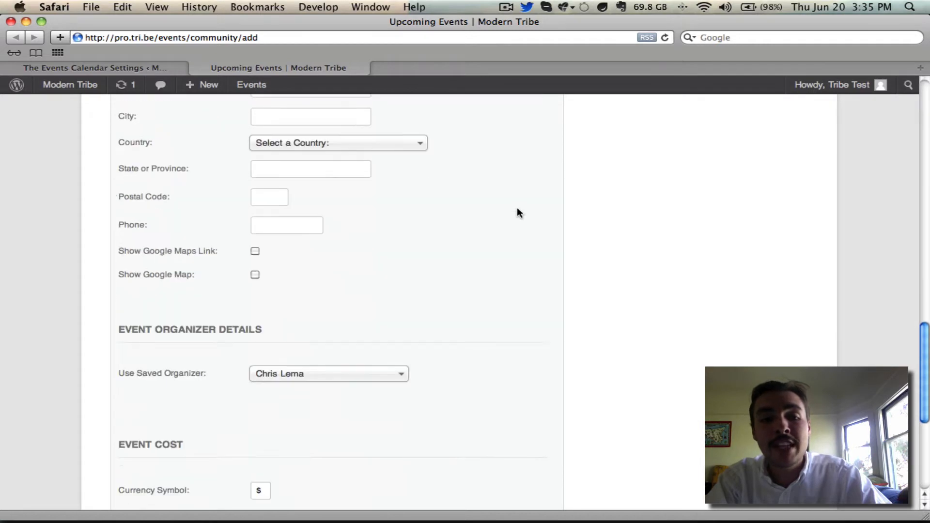
{"action": "scroll", "scroll_direction": "down", "scroll_amount": 3}
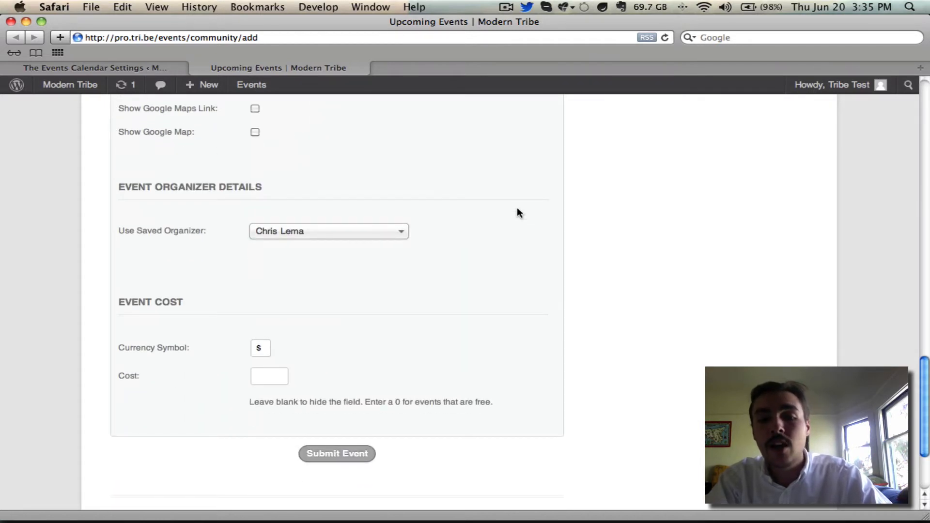
{"action": "mouse_move", "coordinate": [333, 468]}
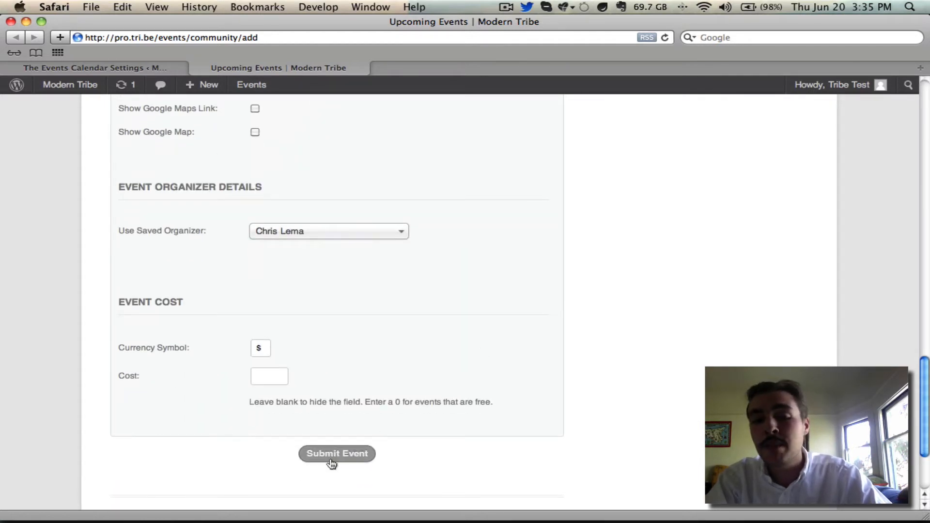
{"action": "mouse_move", "coordinate": [498, 367]}
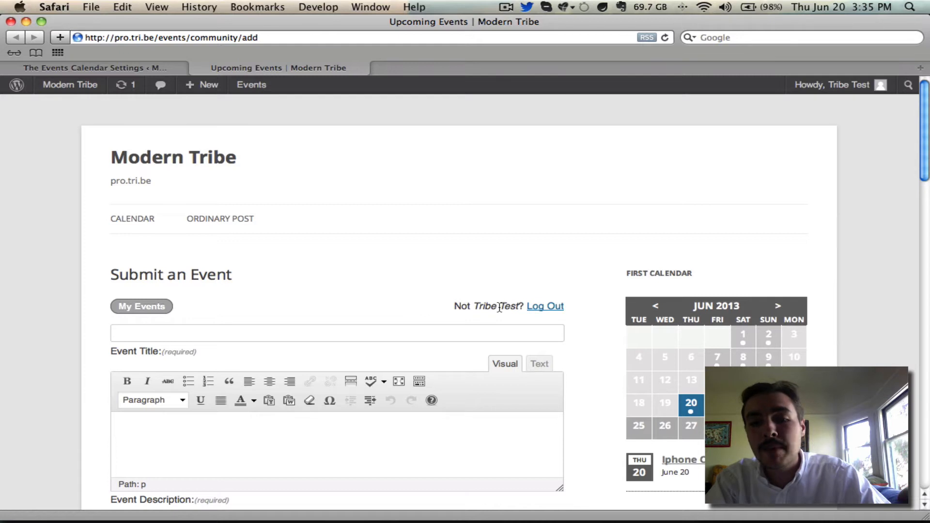
{"action": "mouse_move", "coordinate": [494, 304]}
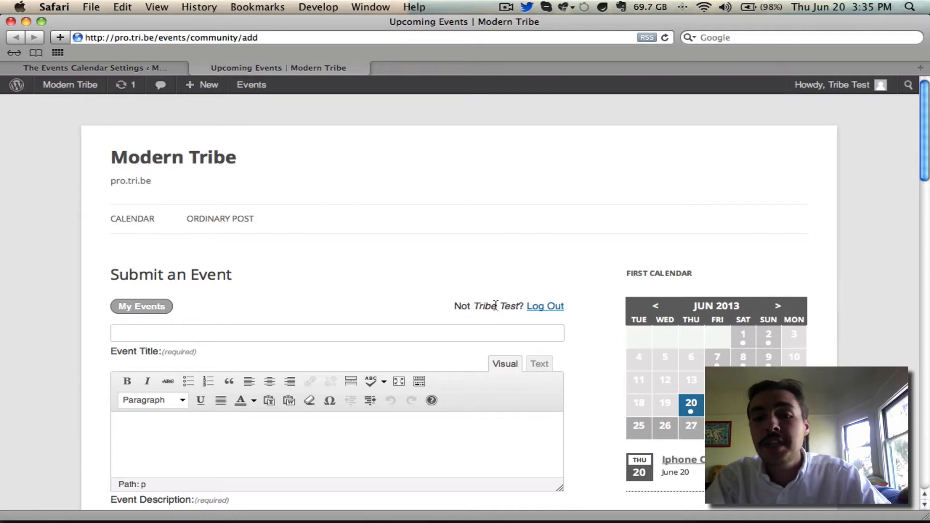
{"action": "mouse_move", "coordinate": [521, 299]}
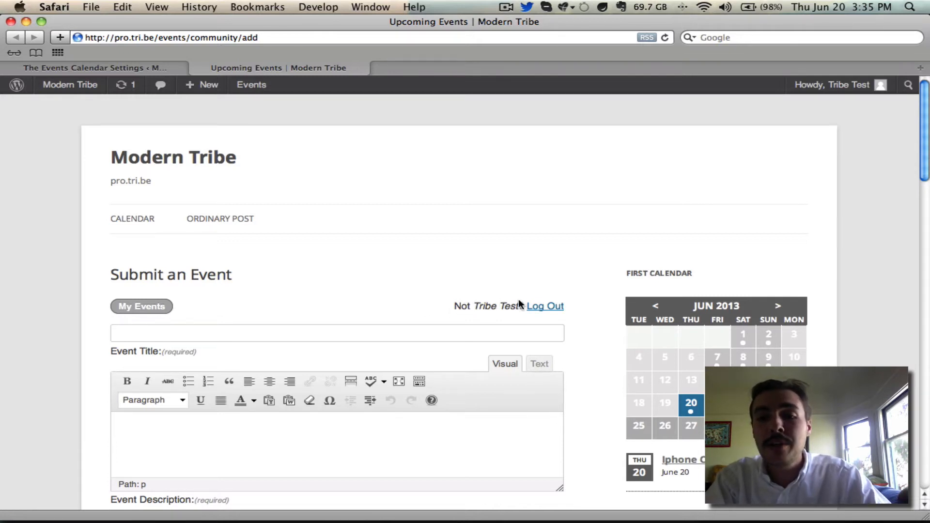
{"action": "mouse_move", "coordinate": [138, 314]}
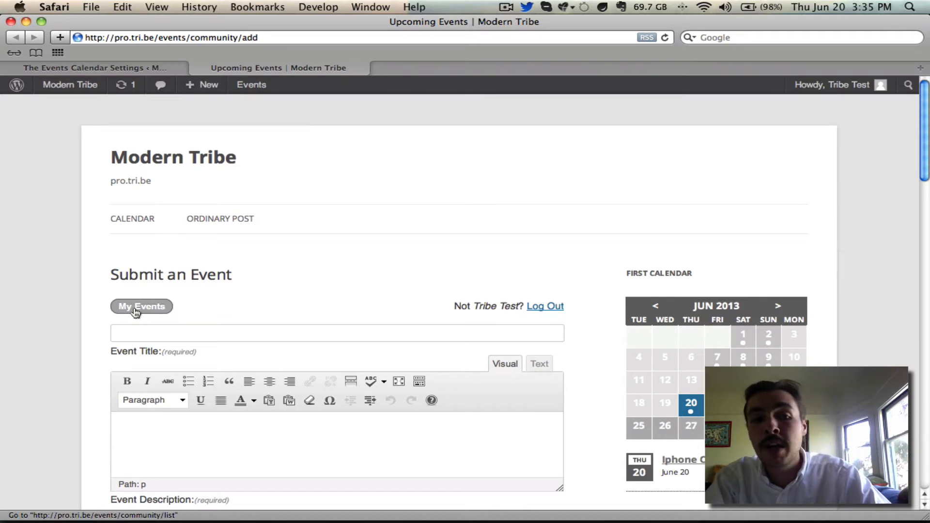
- Show My Events with each submission's status, organizer, venue, category and dates
{"action": "left_click", "coordinate": [141, 306]}
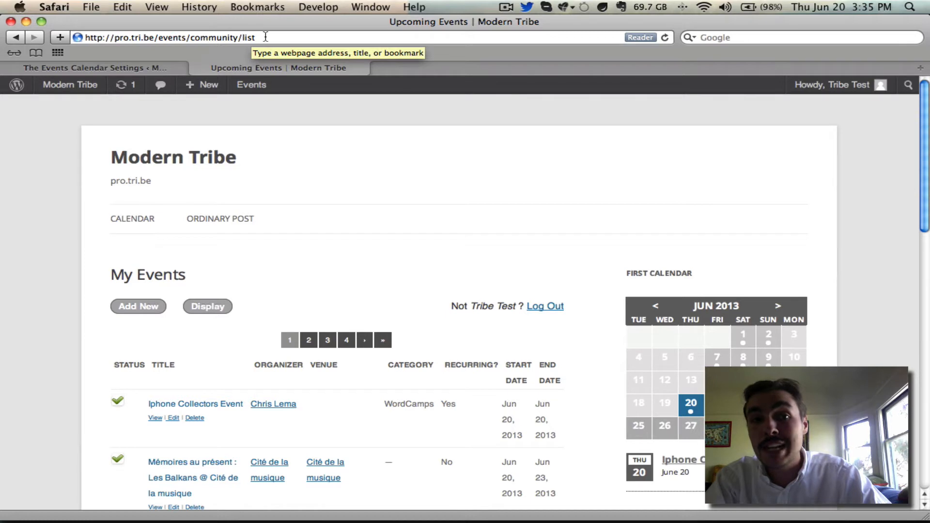
{"action": "scroll", "scroll_direction": "down", "scroll_amount": 3}
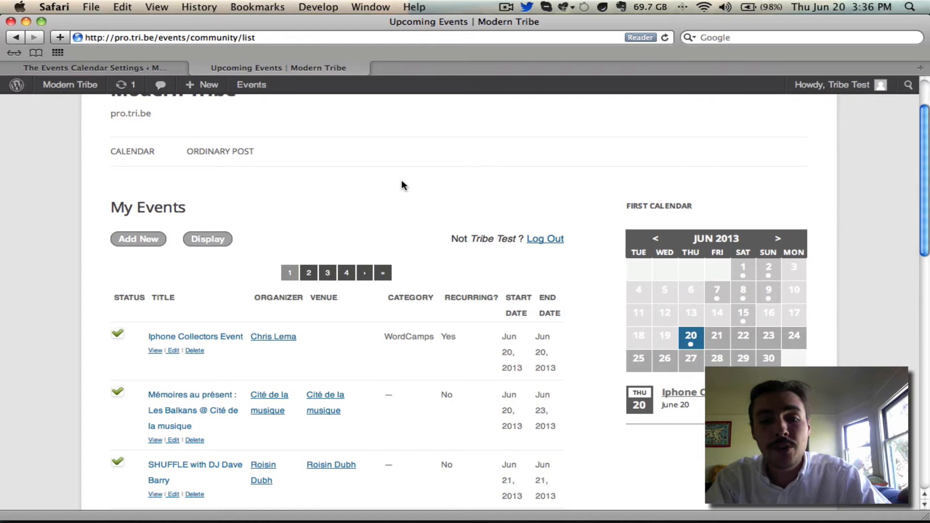
{"action": "scroll", "scroll_direction": "down", "scroll_amount": 3}
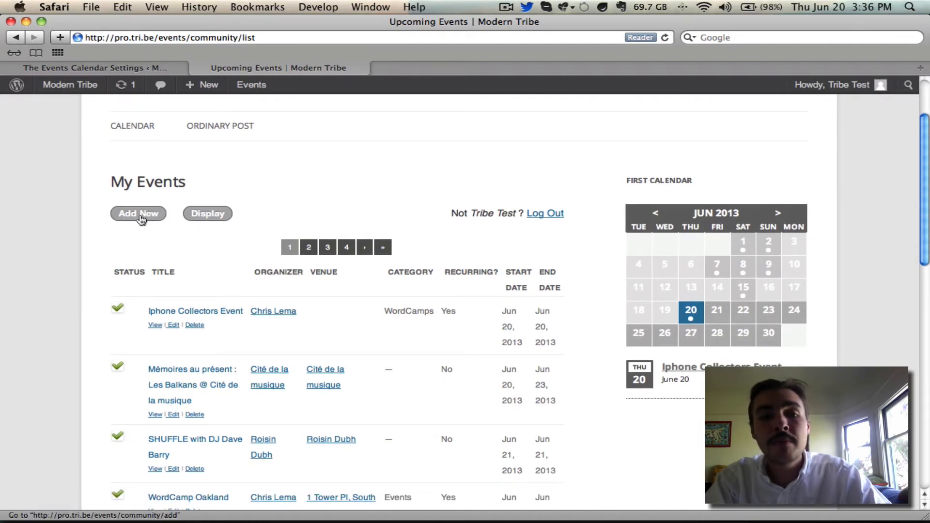
{"action": "left_click", "coordinate": [207, 213]}
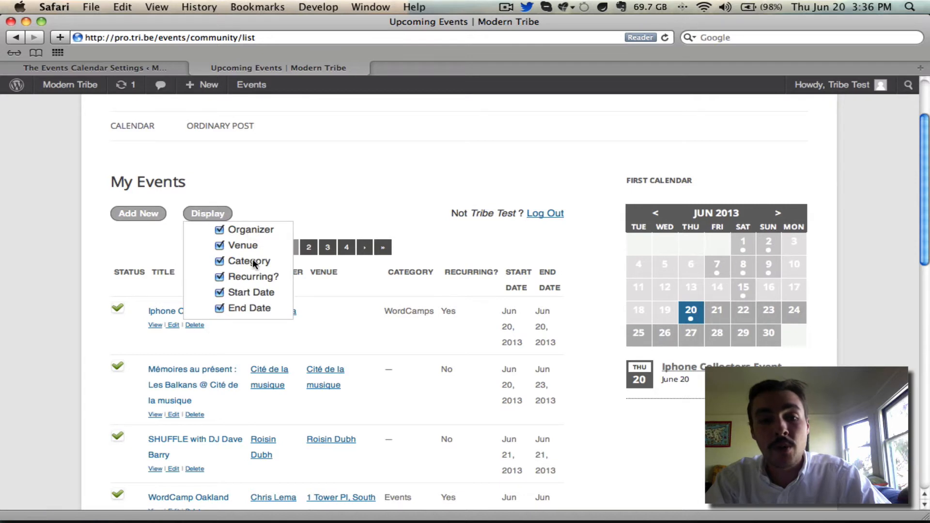
{"action": "mouse_move", "coordinate": [246, 295]}
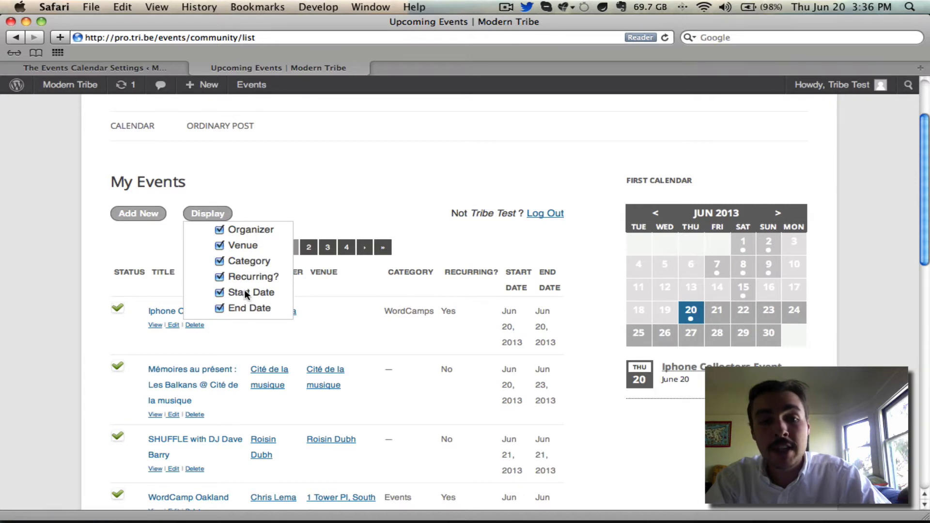
{"action": "left_click", "coordinate": [207, 213]}
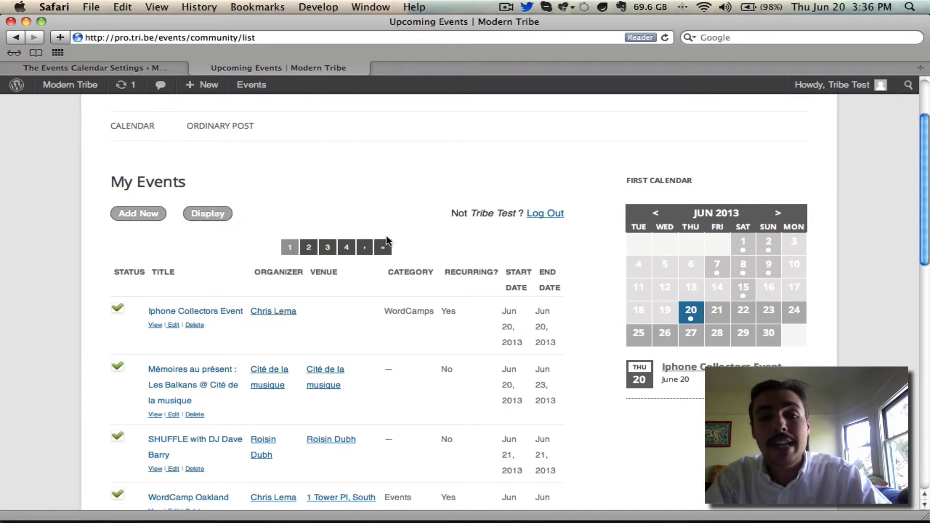
{"action": "scroll", "scroll_direction": "down", "scroll_amount": 3}
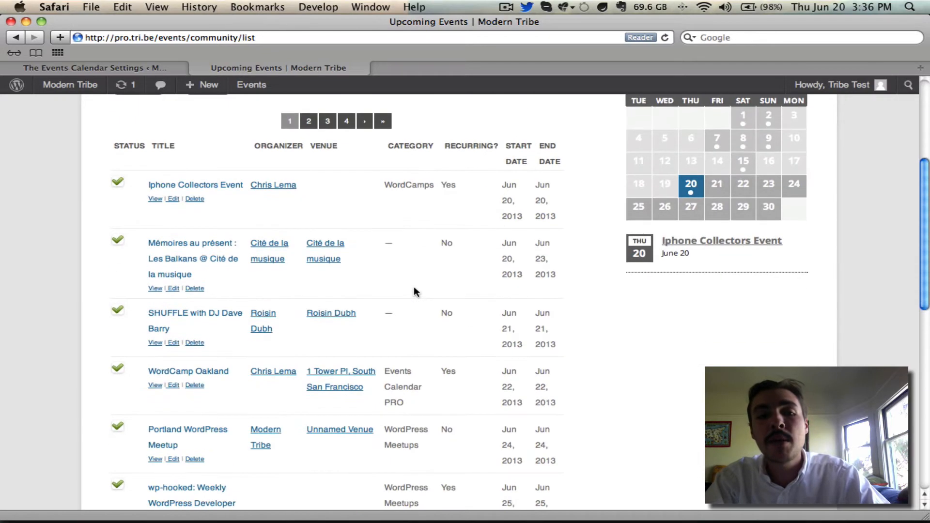
{"action": "scroll", "scroll_direction": "down", "scroll_amount": 3}
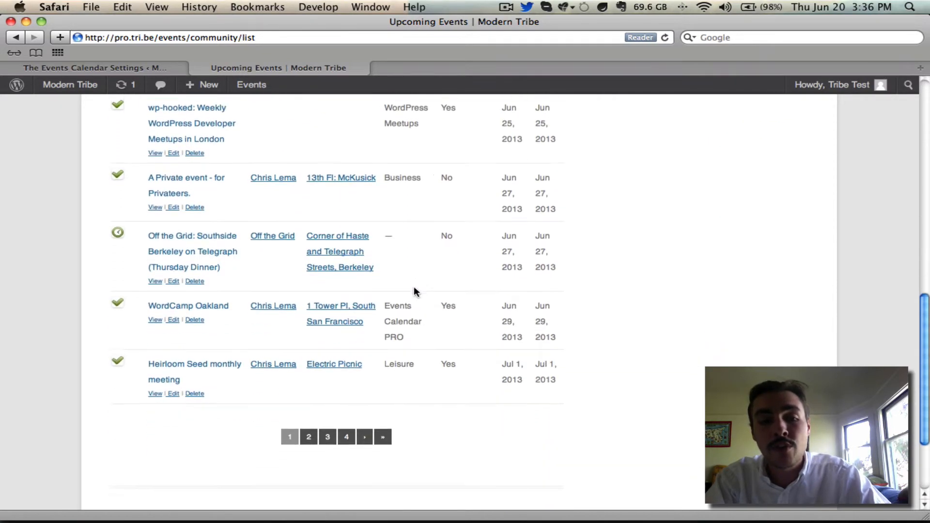
{"action": "scroll", "scroll_direction": "up", "scroll_amount": 3}
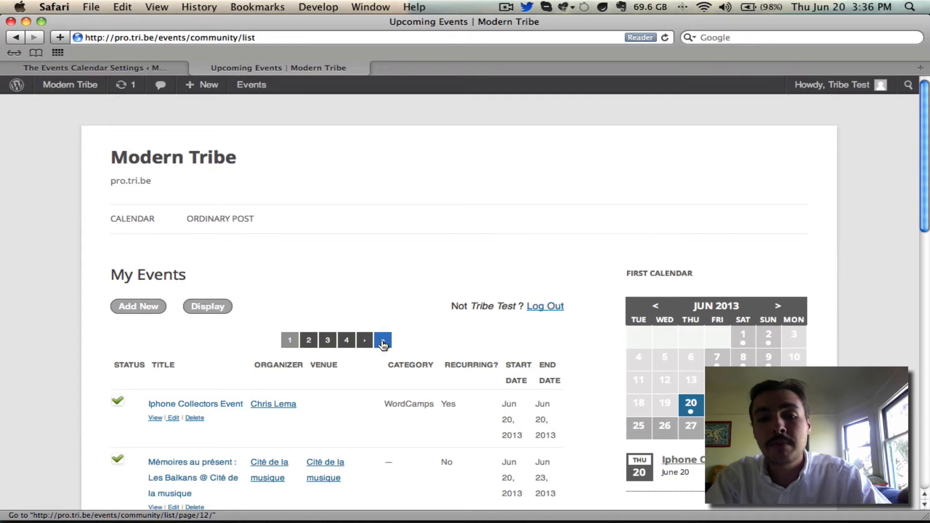
{"action": "scroll", "scroll_direction": "down", "scroll_amount": 3}
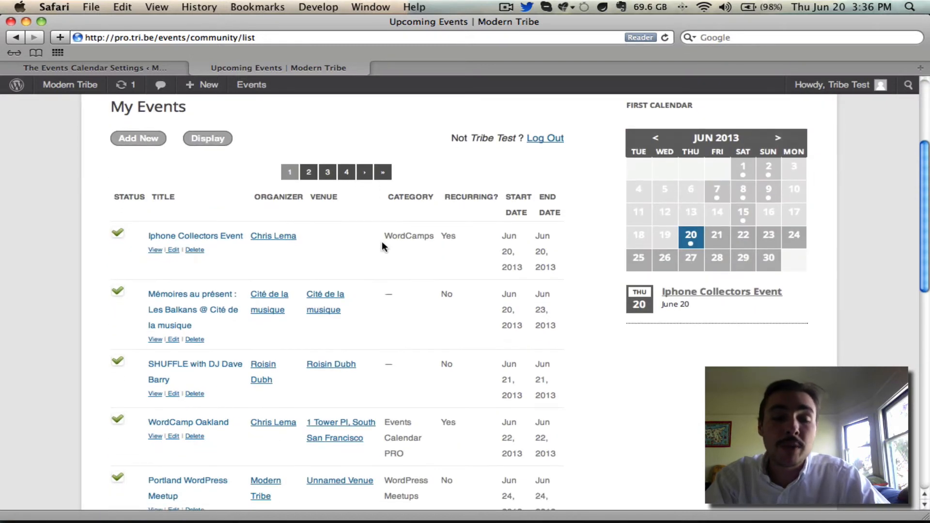
{"action": "mouse_move", "coordinate": [204, 228]}
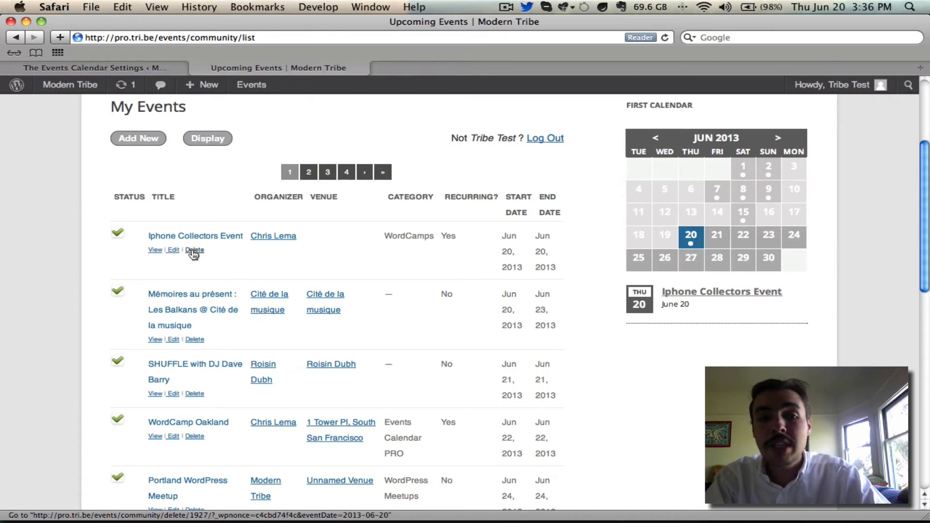
{"action": "mouse_move", "coordinate": [172, 250]}
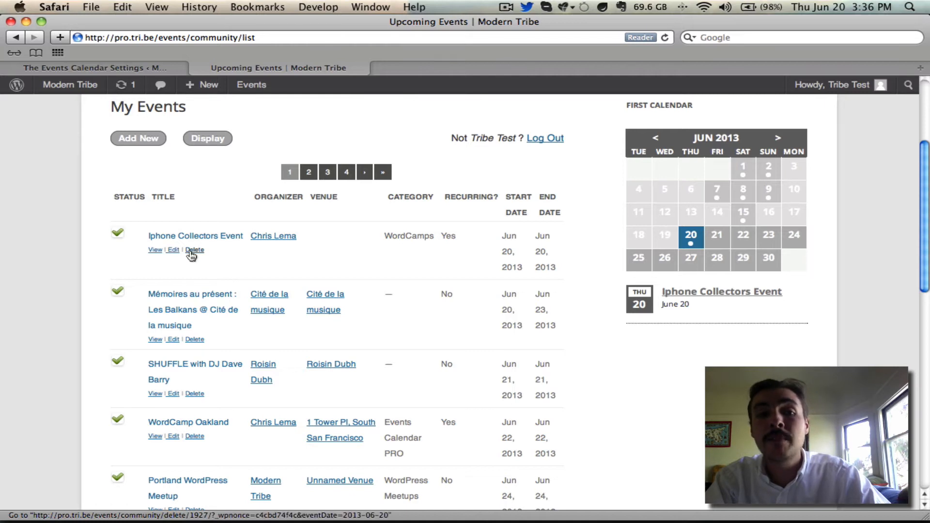
{"action": "mouse_move", "coordinate": [151, 255]}
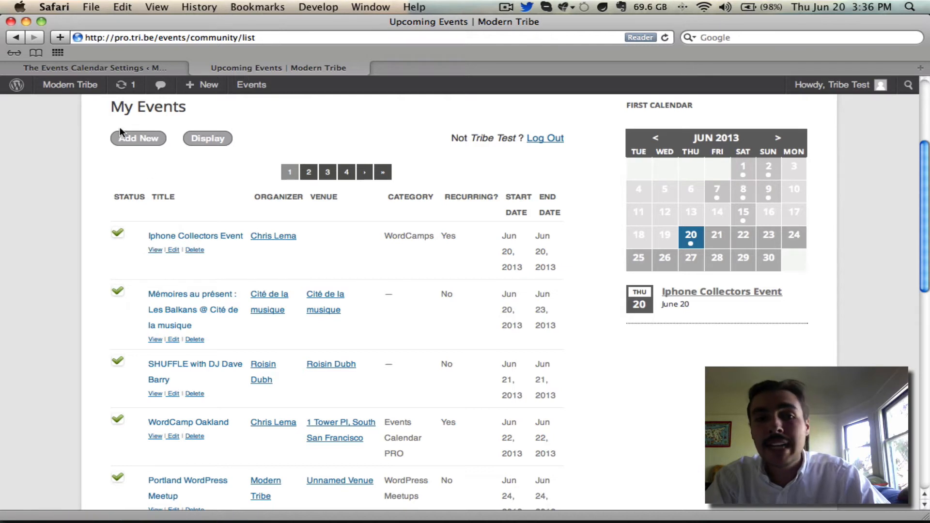
{"action": "mouse_move", "coordinate": [184, 149]}
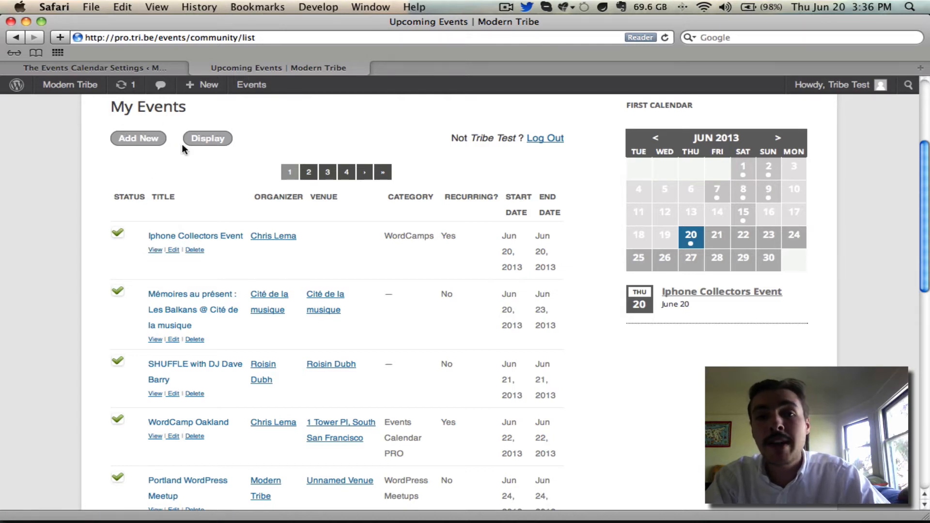
{"action": "mouse_move", "coordinate": [245, 510]}
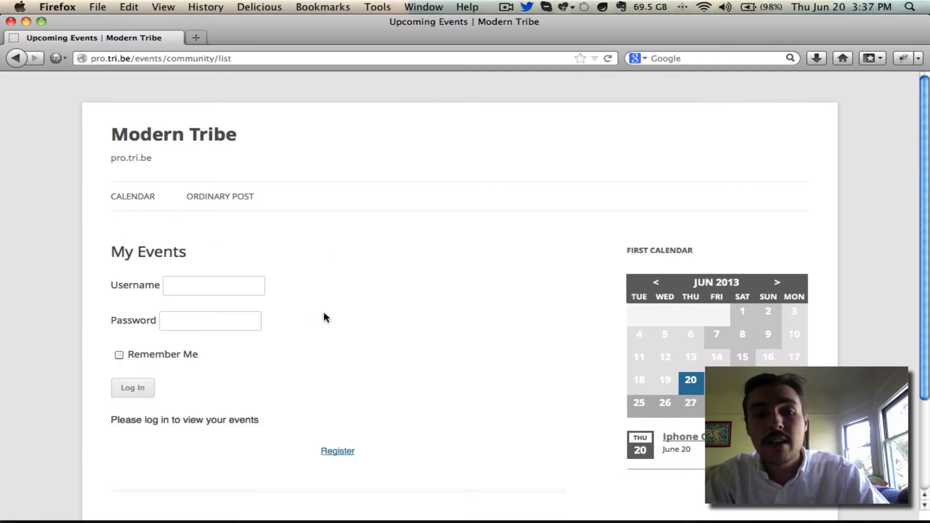
{"action": "mouse_move", "coordinate": [200, 275]}
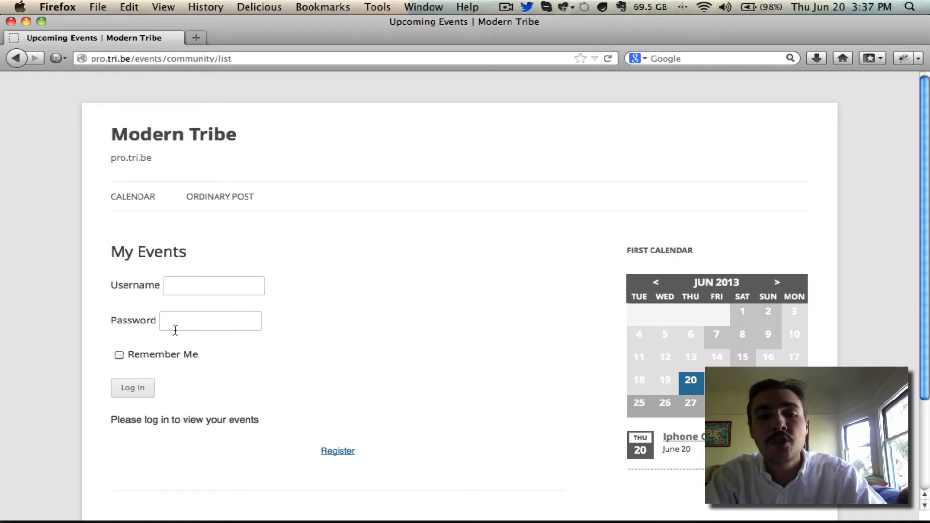
{"action": "mouse_move", "coordinate": [182, 352]}
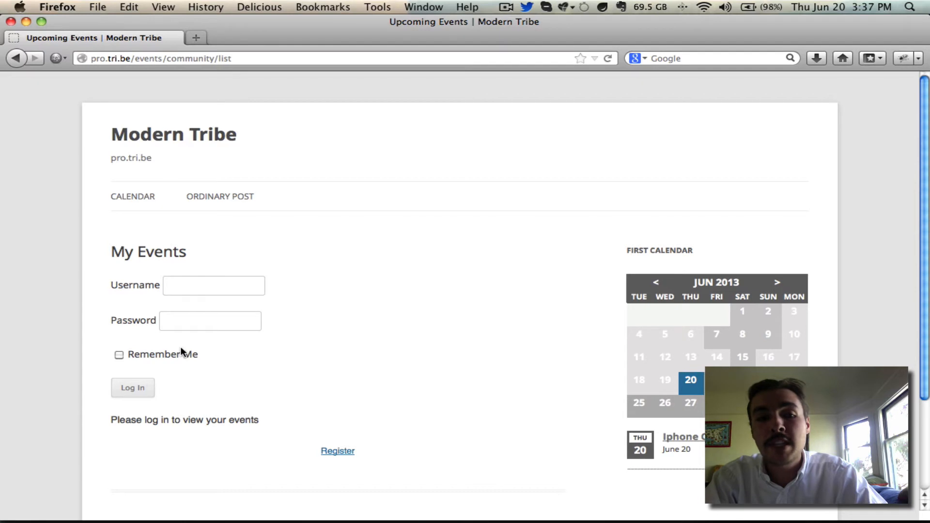
{"action": "mouse_move", "coordinate": [216, 341]}
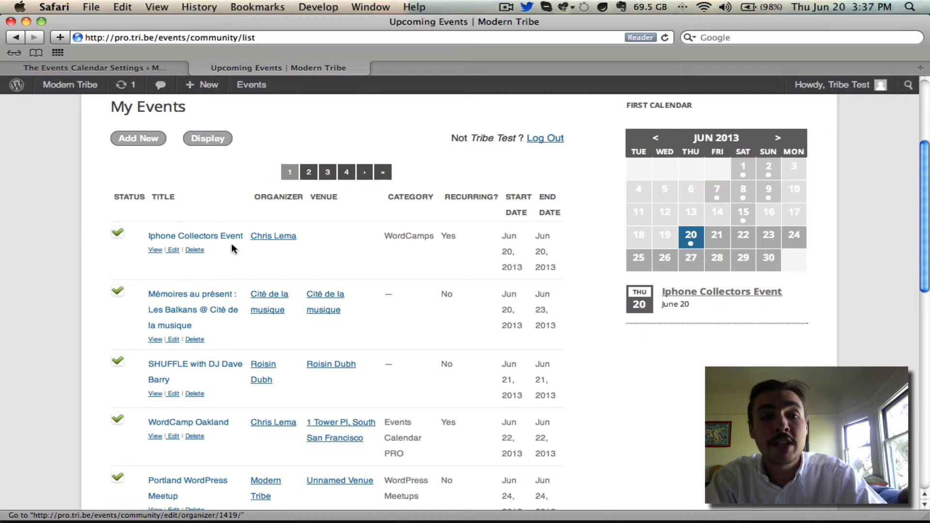
{"action": "mouse_move", "coordinate": [235, 189]}
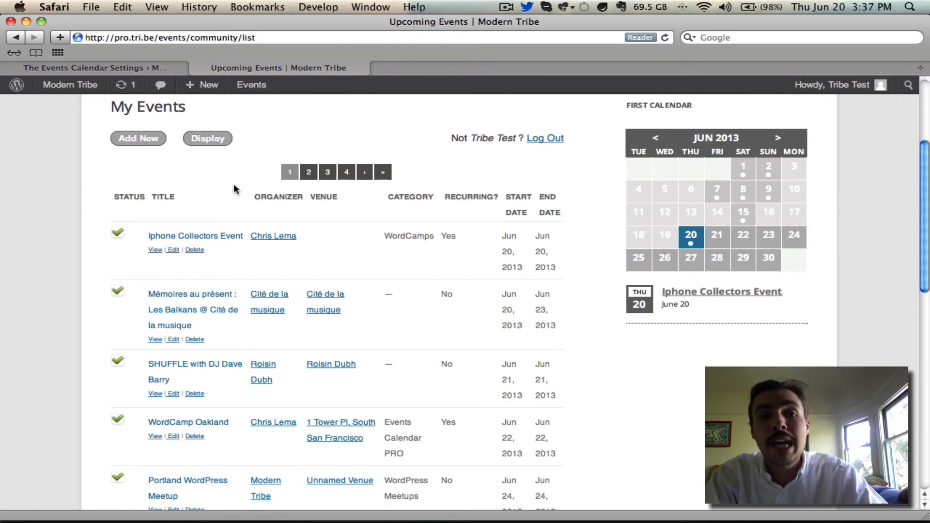
- Switch back to the Events Calendar Settings tab showing the Community settings
{"action": "left_click", "coordinate": [97, 67]}
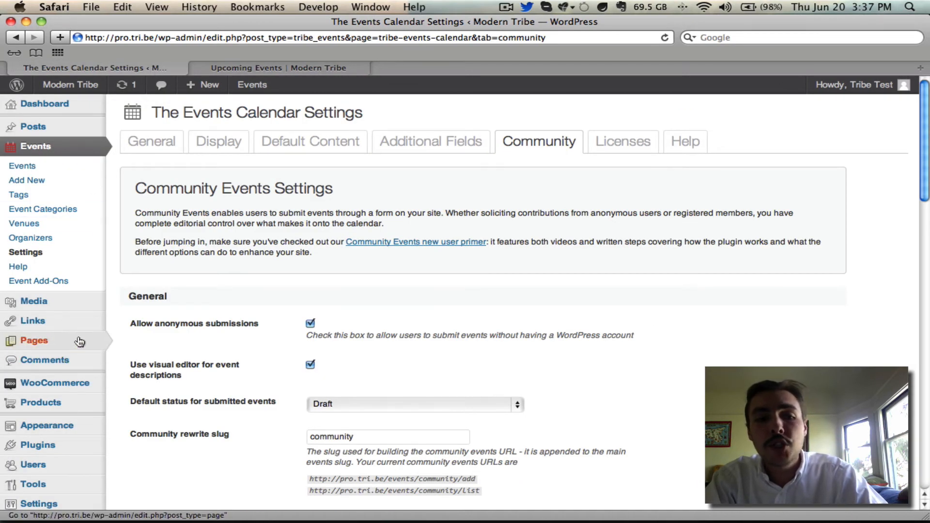
- Locate the pending [tribe_community_events_title] page in Pages and view it in the editor
{"action": "left_click", "coordinate": [33, 341]}
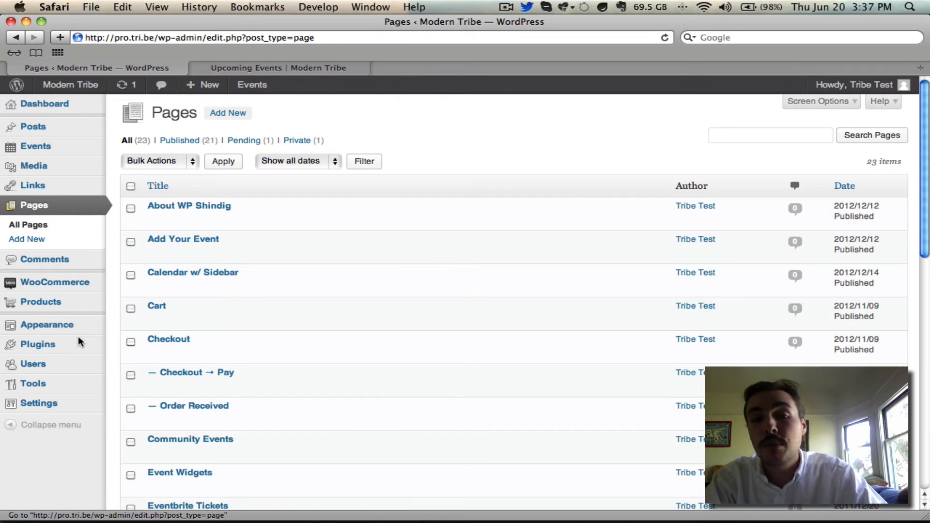
{"action": "mouse_move", "coordinate": [278, 283]}
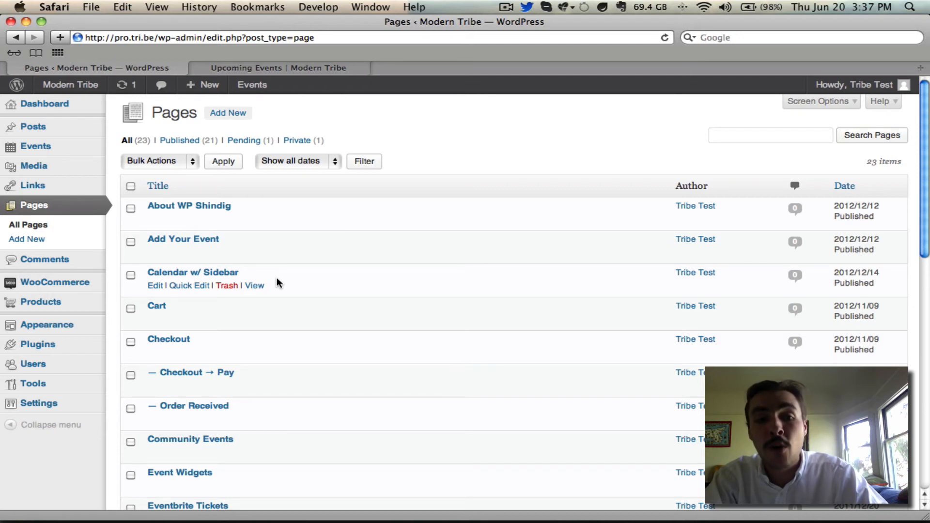
{"action": "scroll", "scroll_direction": "down", "scroll_amount": 3}
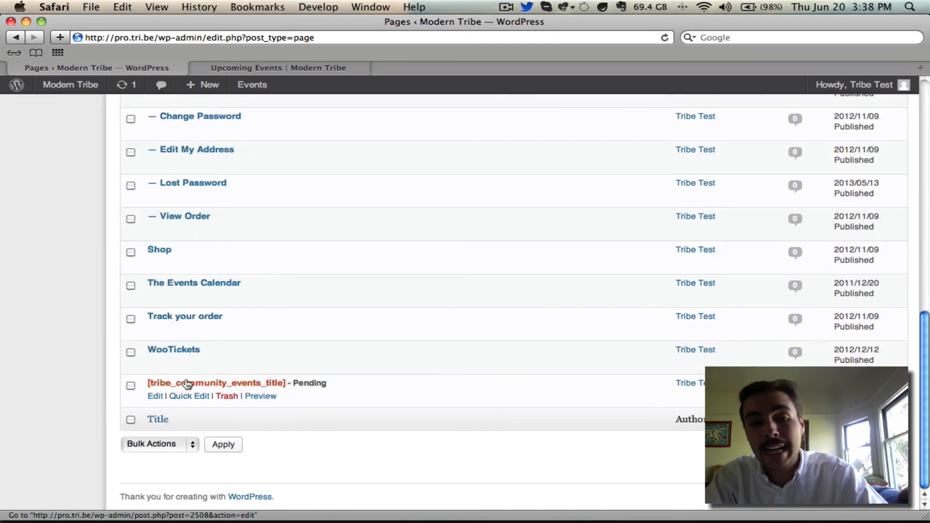
{"action": "left_click", "coordinate": [155, 396]}
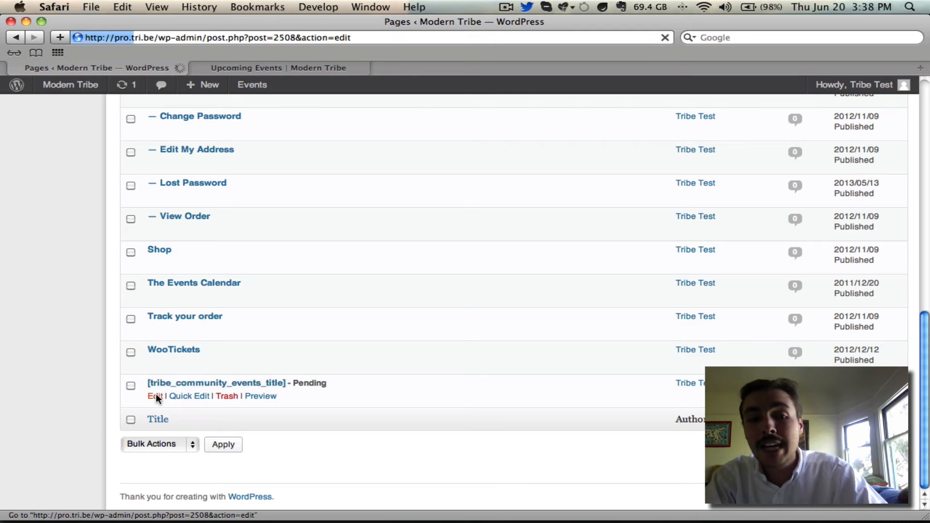
{"action": "left_click", "coordinate": [154, 396]}
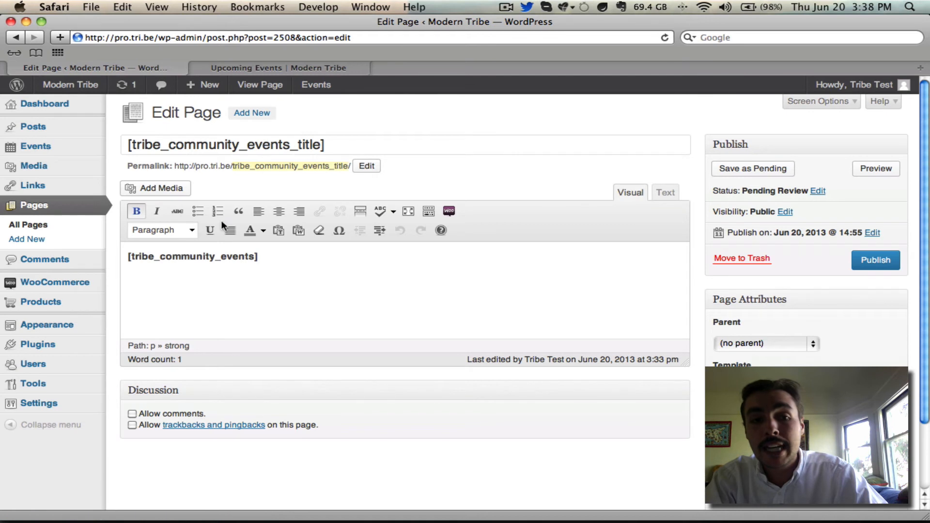
{"action": "mouse_move", "coordinate": [277, 259]}
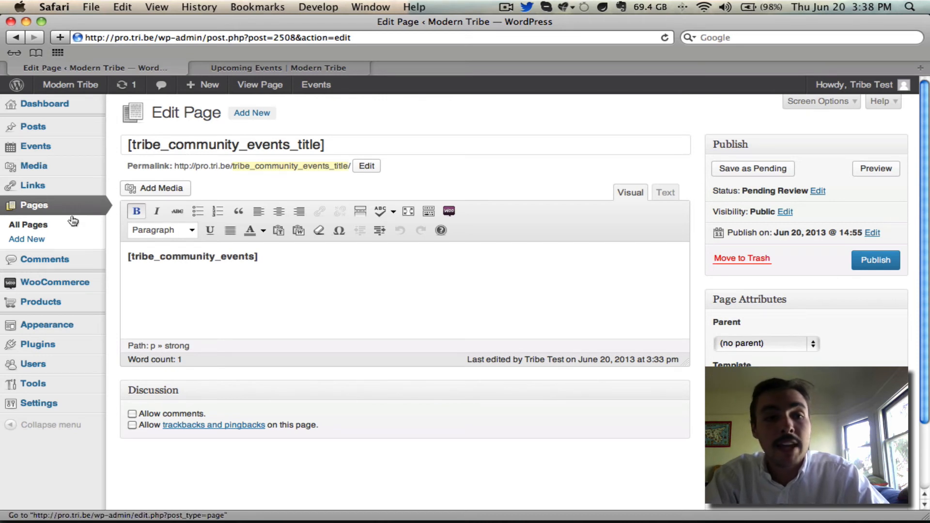
- Return to All Pages and scroll back to the top of the list
{"action": "left_click", "coordinate": [27, 225]}
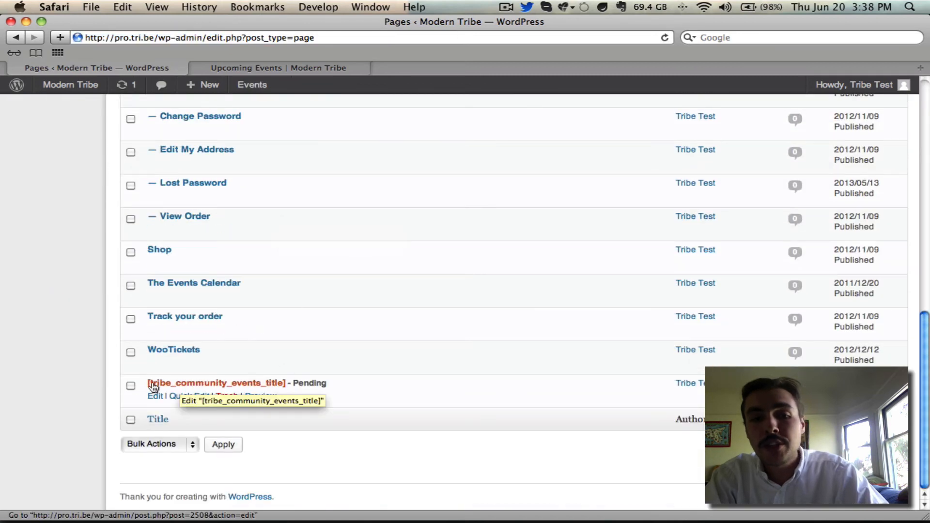
{"action": "scroll", "scroll_direction": "up", "scroll_amount": 3}
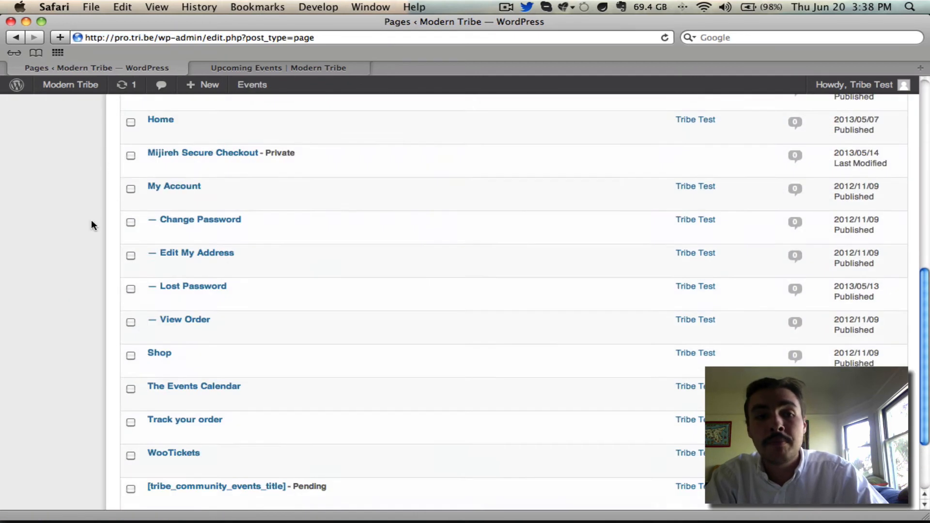
{"action": "scroll", "scroll_direction": "up", "scroll_amount": 3}
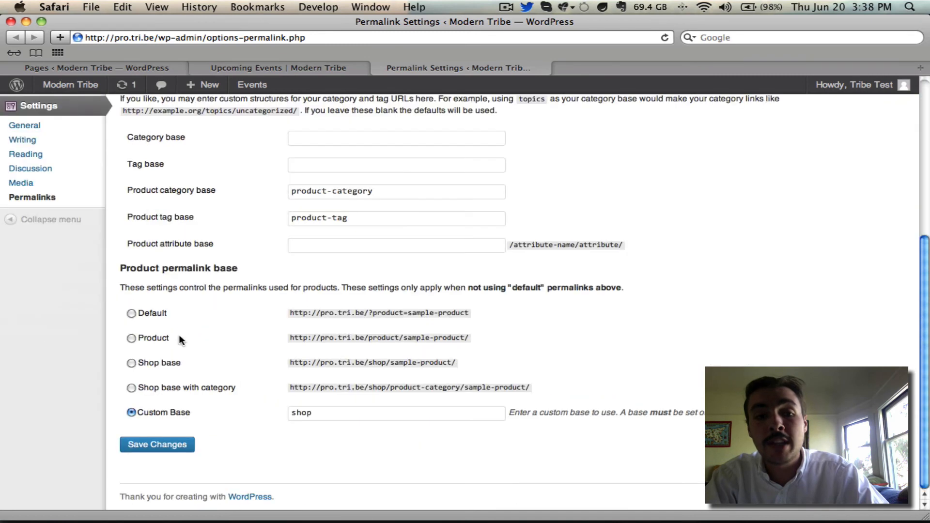
- Save Changes on Permalink Settings and return to the Pages browser tab
{"action": "left_click", "coordinate": [157, 443]}
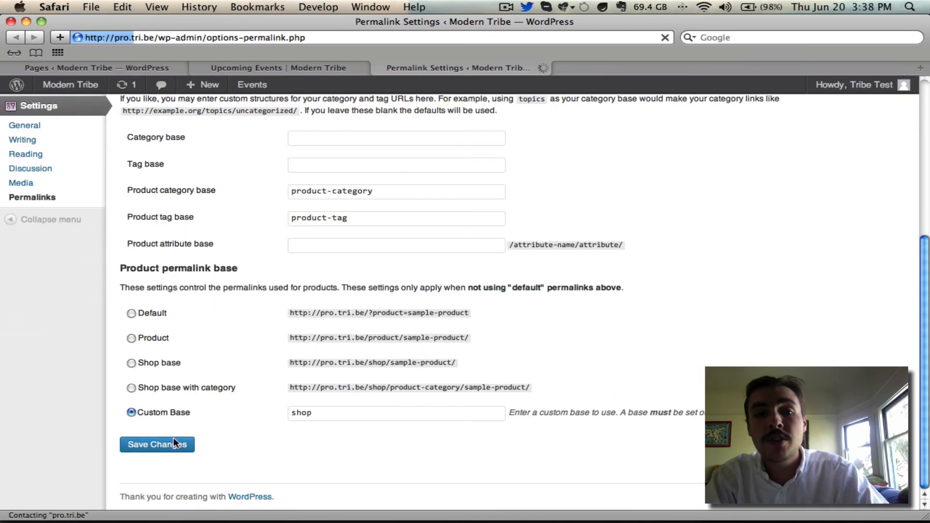
{"action": "left_click", "coordinate": [157, 445]}
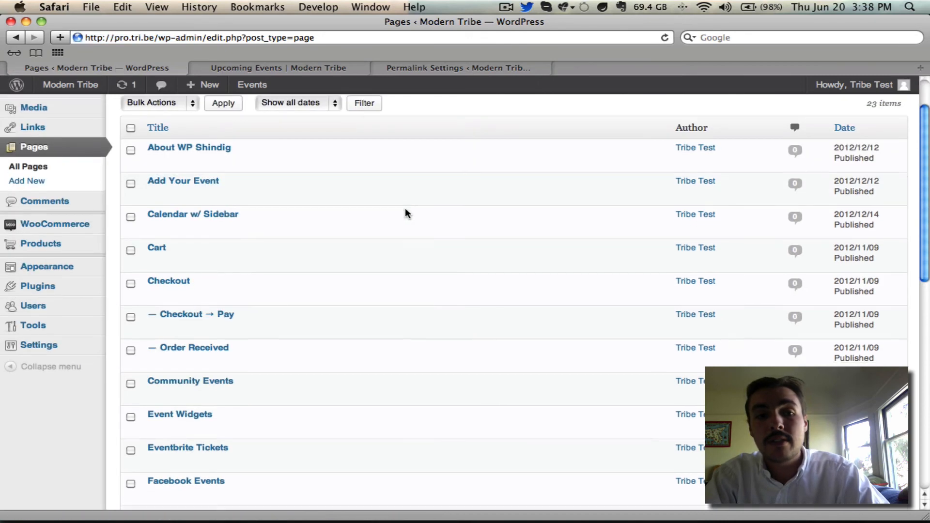
- Scroll to the pending page now titled 'Submit an Event' at the bottom of All Pages
{"action": "scroll", "scroll_direction": "down", "scroll_amount": 3}
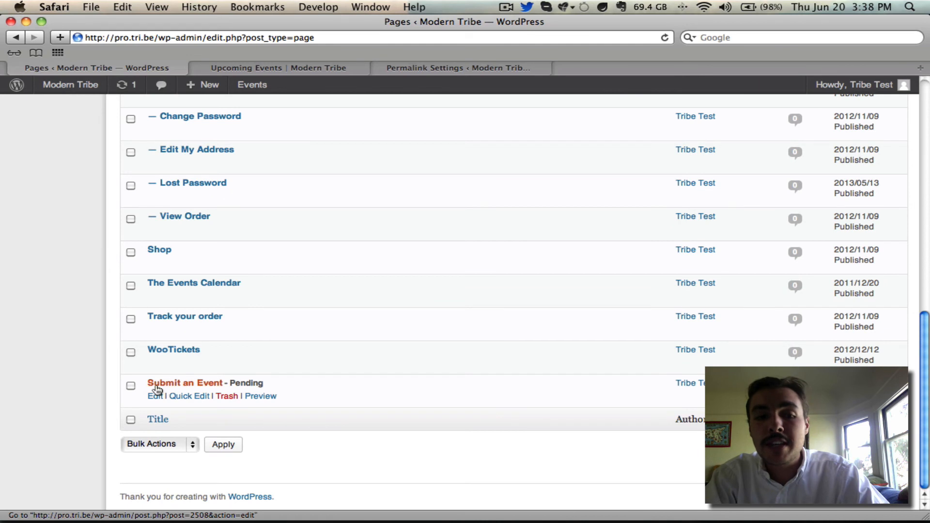
{"action": "mouse_move", "coordinate": [189, 388]}
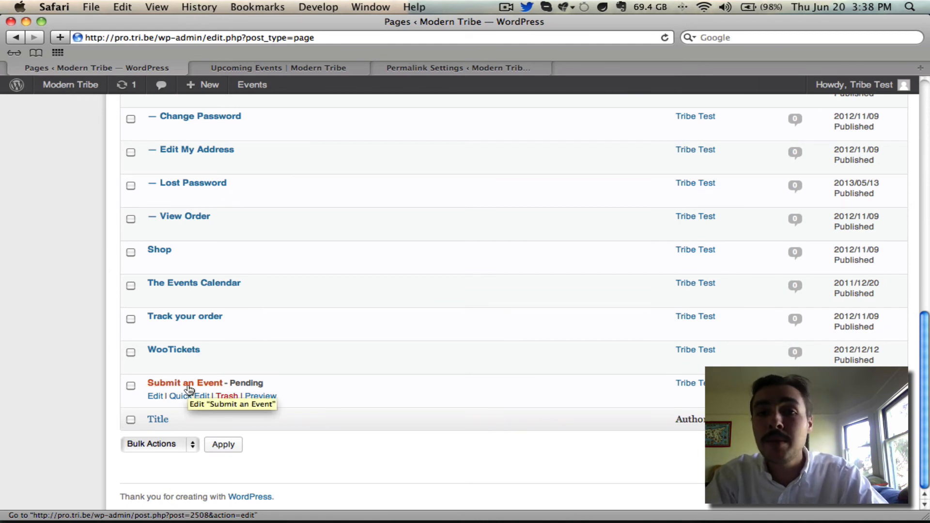
{"action": "mouse_move", "coordinate": [186, 399]}
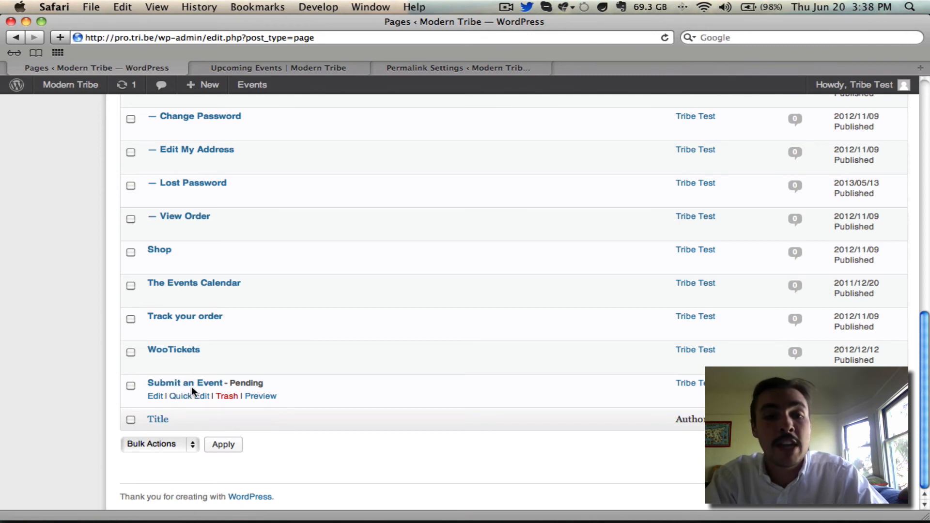
{"action": "mouse_move", "coordinate": [175, 397]}
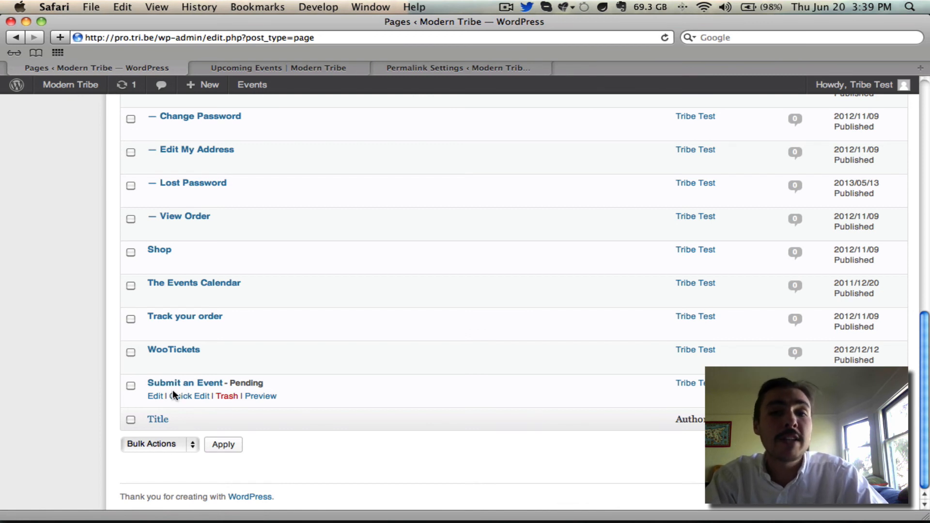
{"action": "mouse_move", "coordinate": [188, 388]}
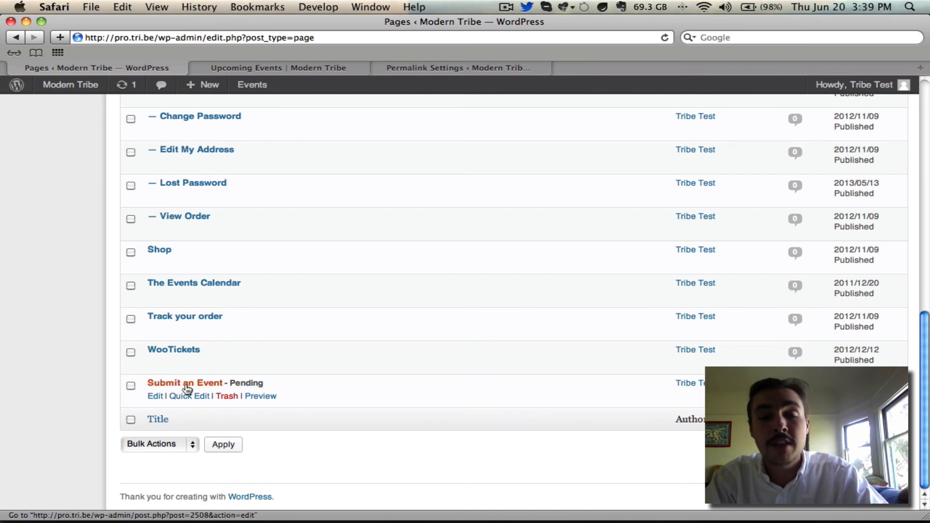
{"action": "mouse_move", "coordinate": [188, 389]}
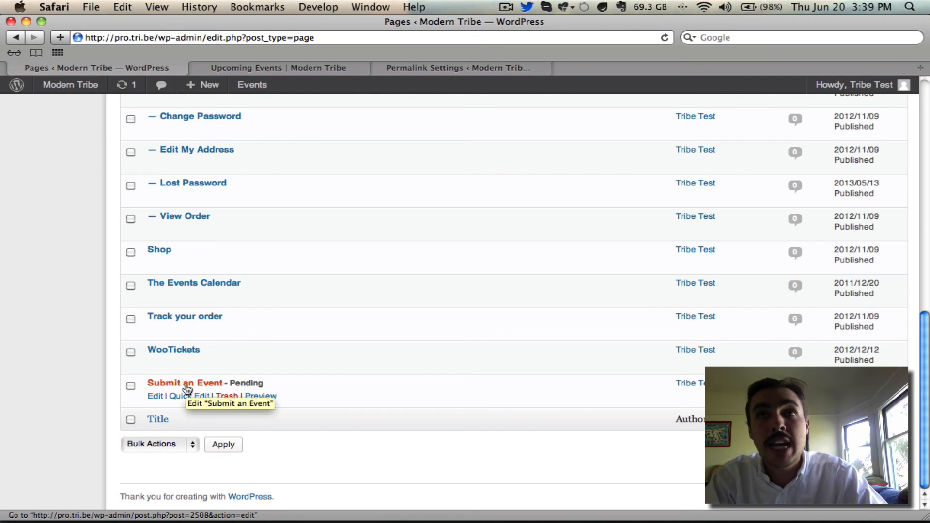